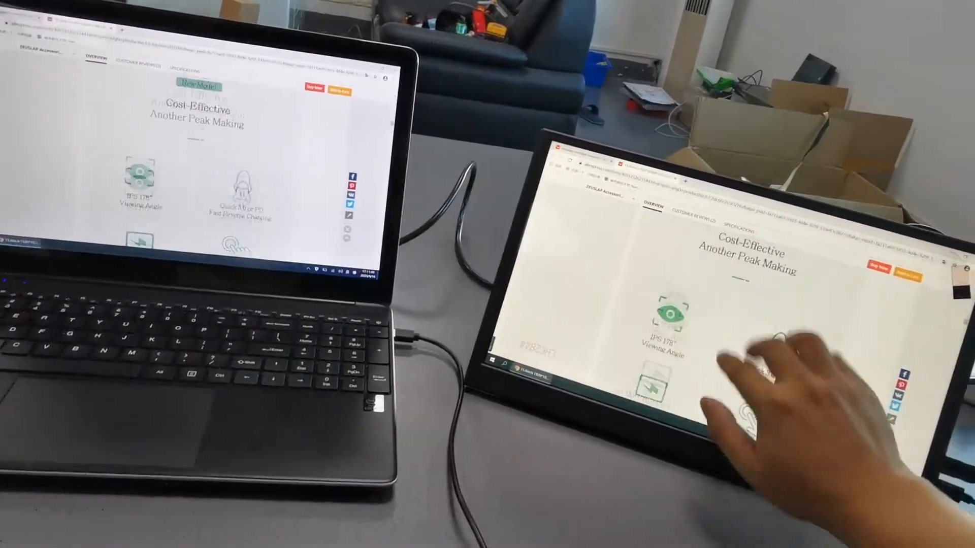
pyautogui.scroll(-3)
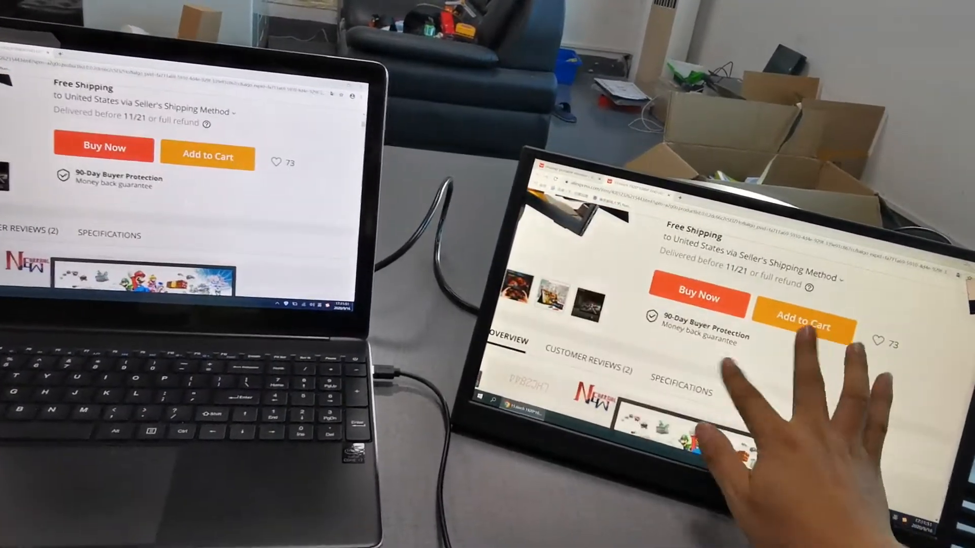